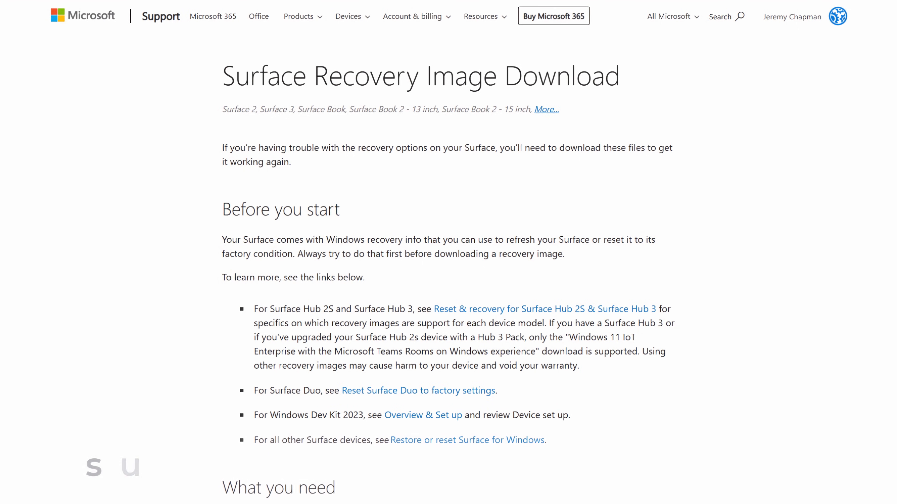
Step: Scroll the Surface Recovery Image Download page down to the Download image link
scroll("down", 3)
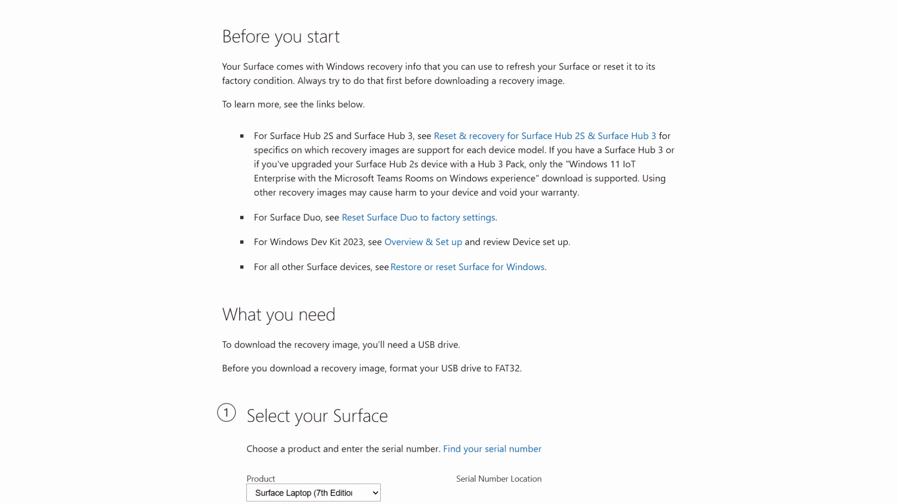
scroll("down", 3)
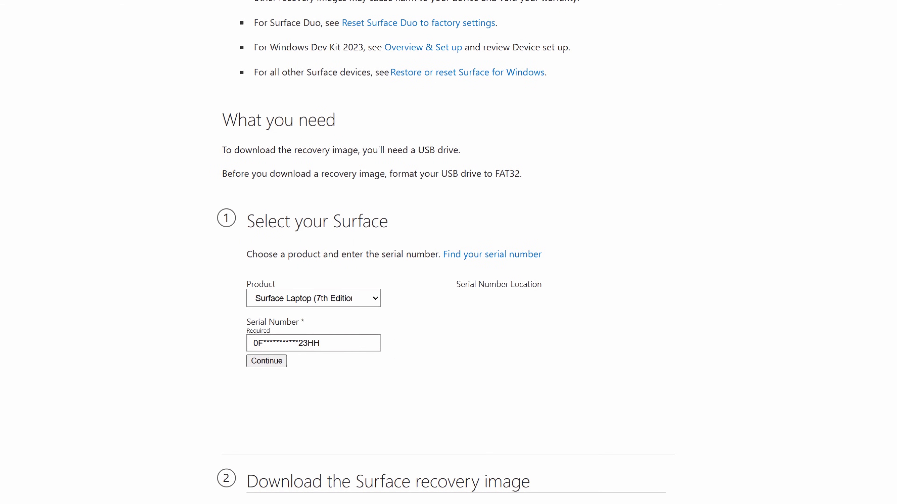
scroll("down", 3)
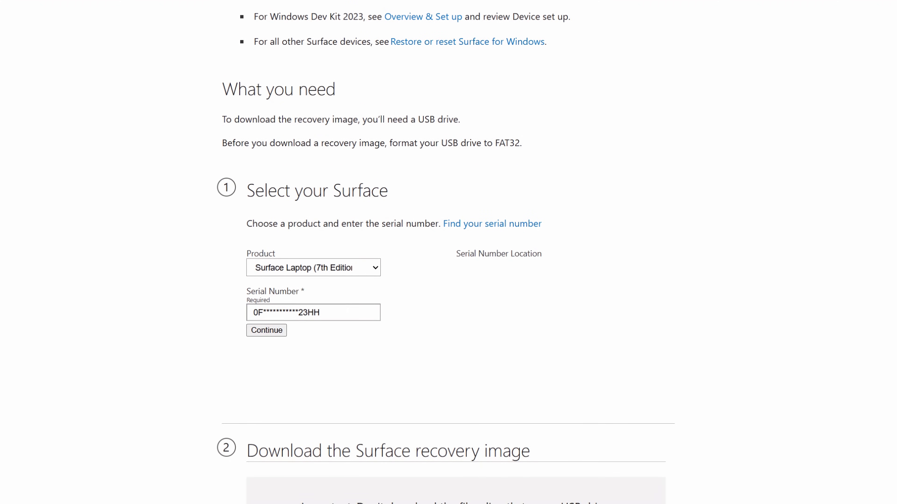
scroll("down", 3)
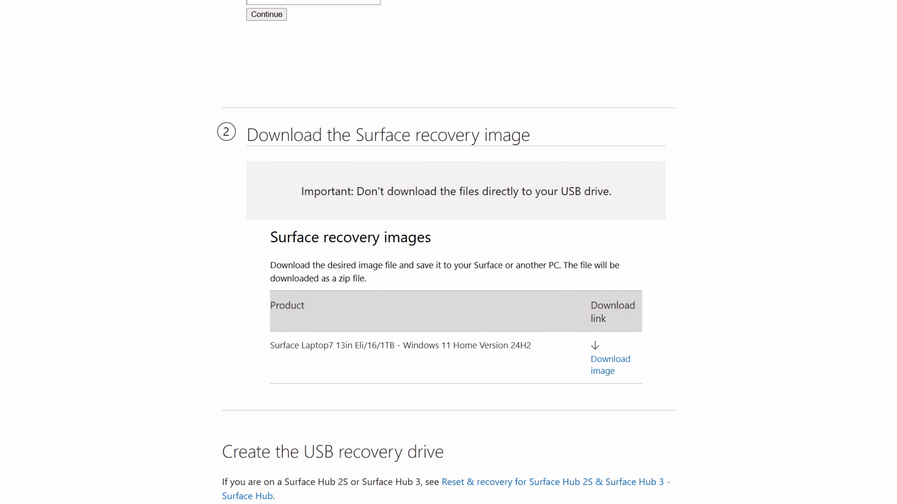
scroll("down", 3)
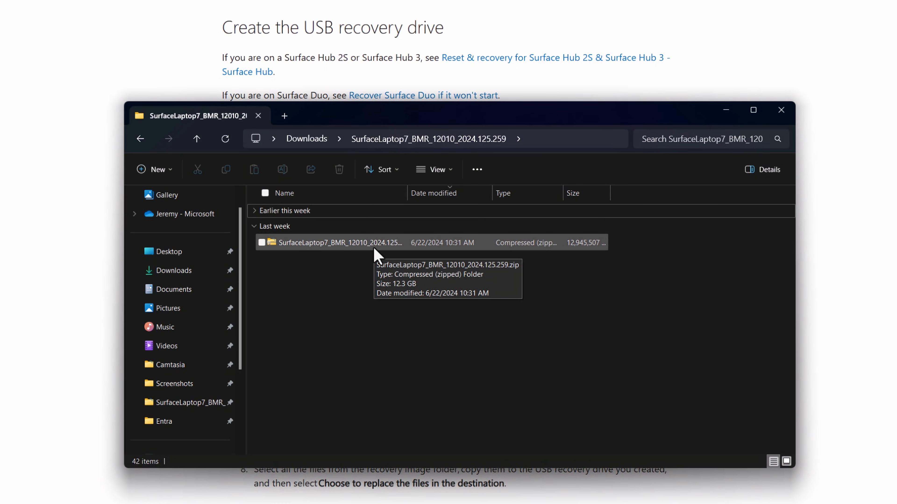
mouse_move(258, 216)
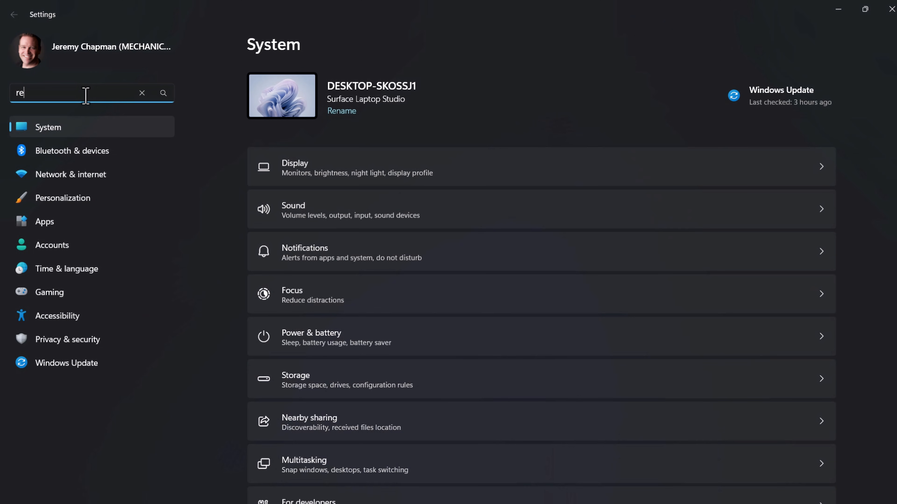
Step: Search Settings for 'recovery' to reach Create a recovery drive
type("cover")
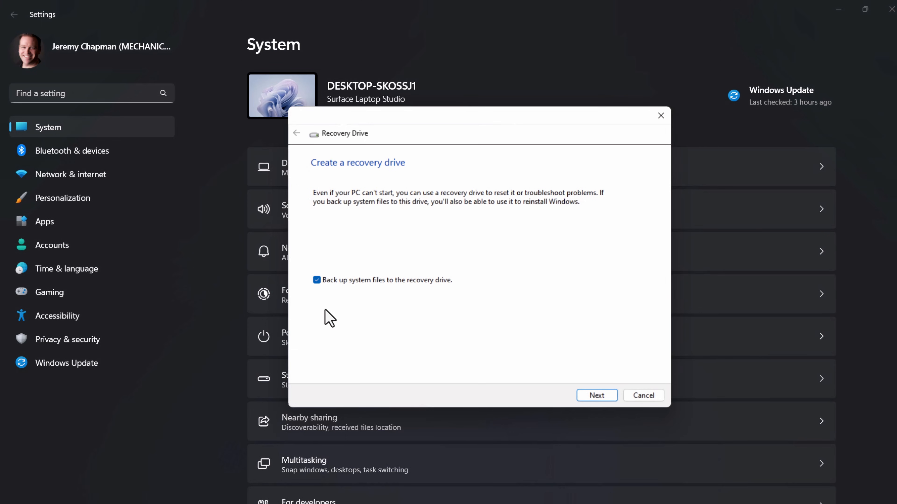
mouse_move(317, 280)
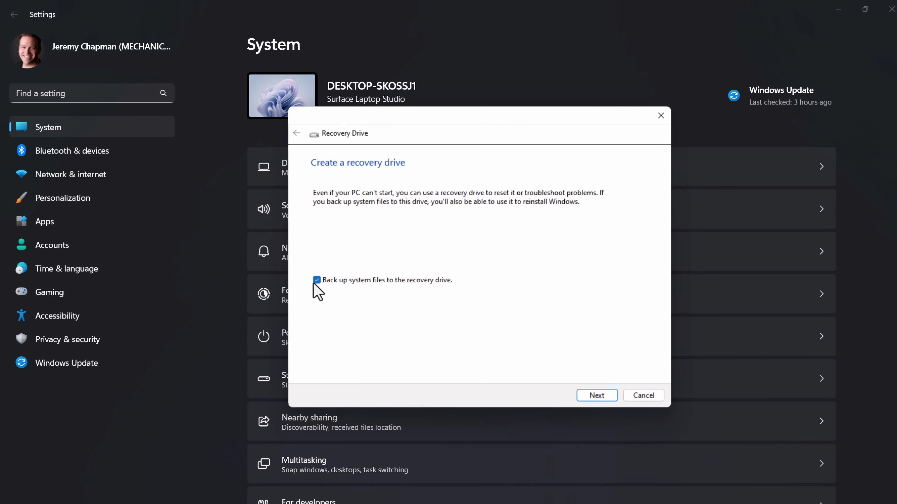
Step: Untick system-file backup, choose drive D: (MEDIA) and start creating the recovery drive
left_click(597, 395)
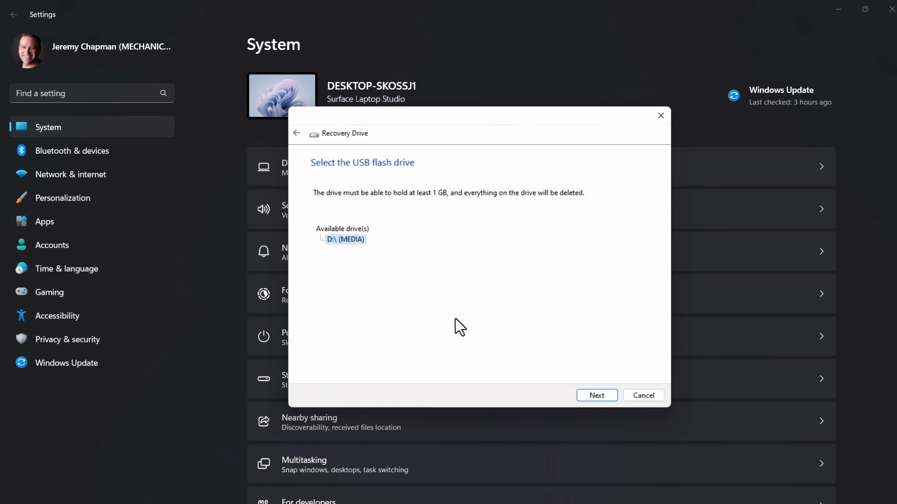
left_click(597, 395)
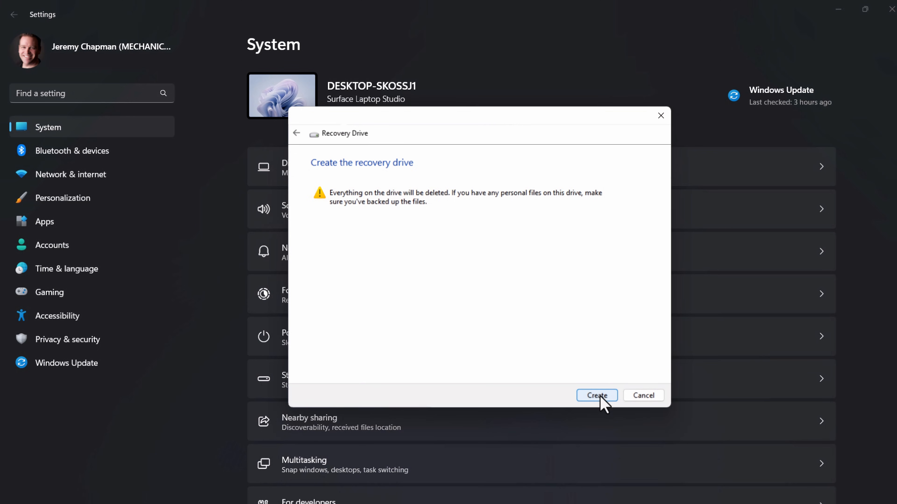
left_click(596, 395)
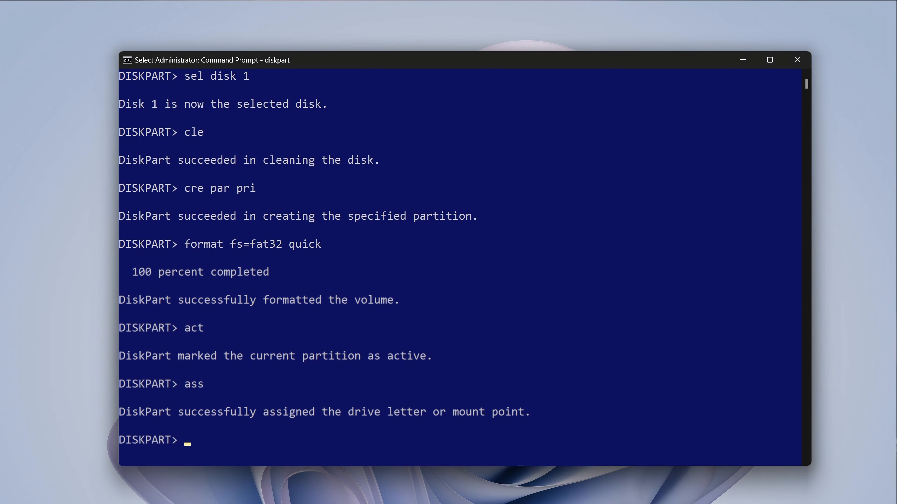
Step: Open the extracted SurfaceLaptop7_BMR folder and select all 41 items with Ctrl+A
double_click(252, 245)
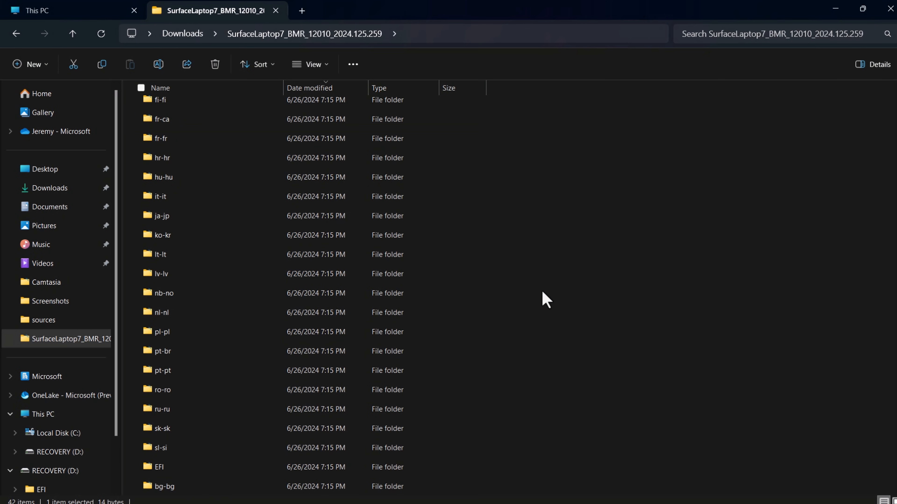
key("ctrl+a")
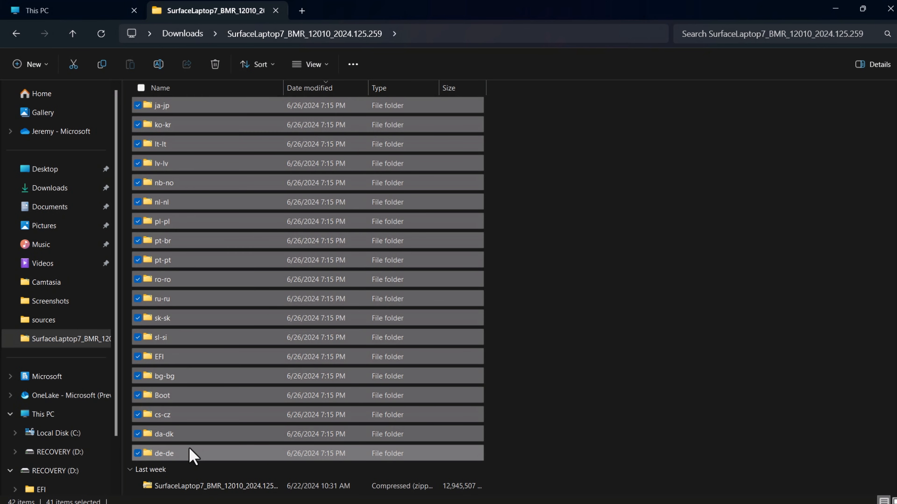